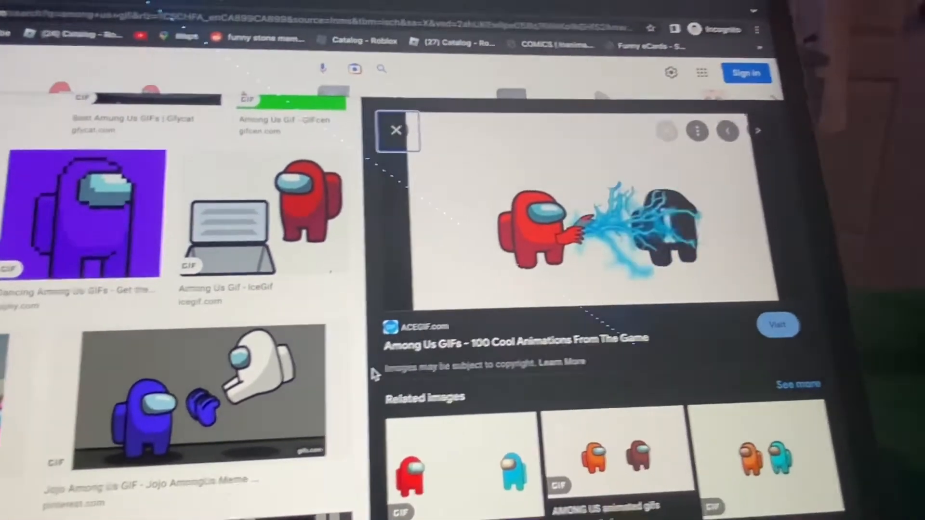
# Advance the preview panel to the next result, the "Shh Gif Among Us" red crewmate GIF
pyautogui.click(757, 130)
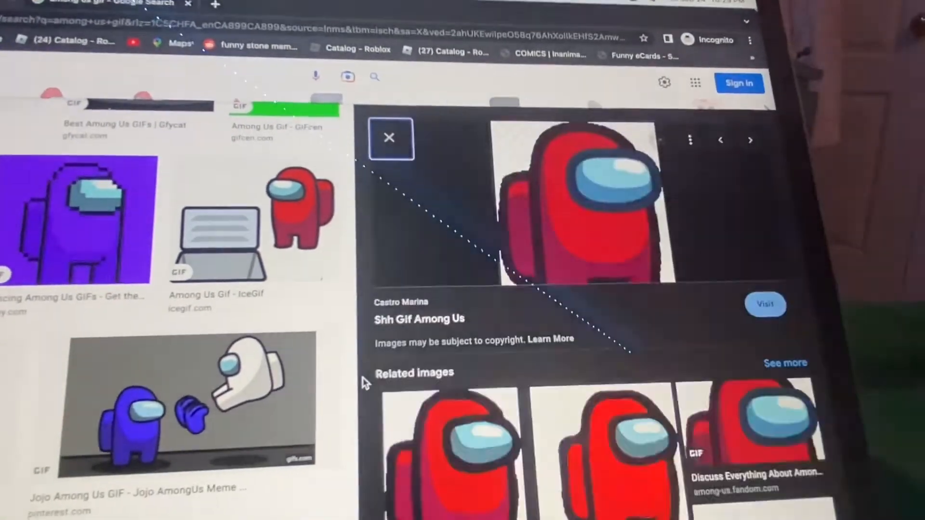